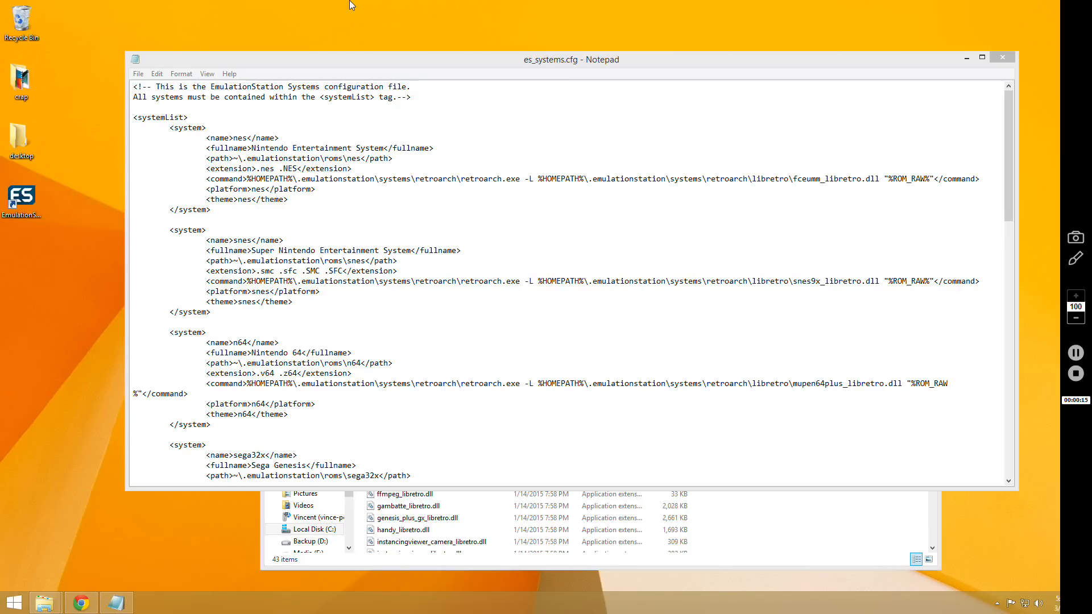
mouse_move(436, 6)
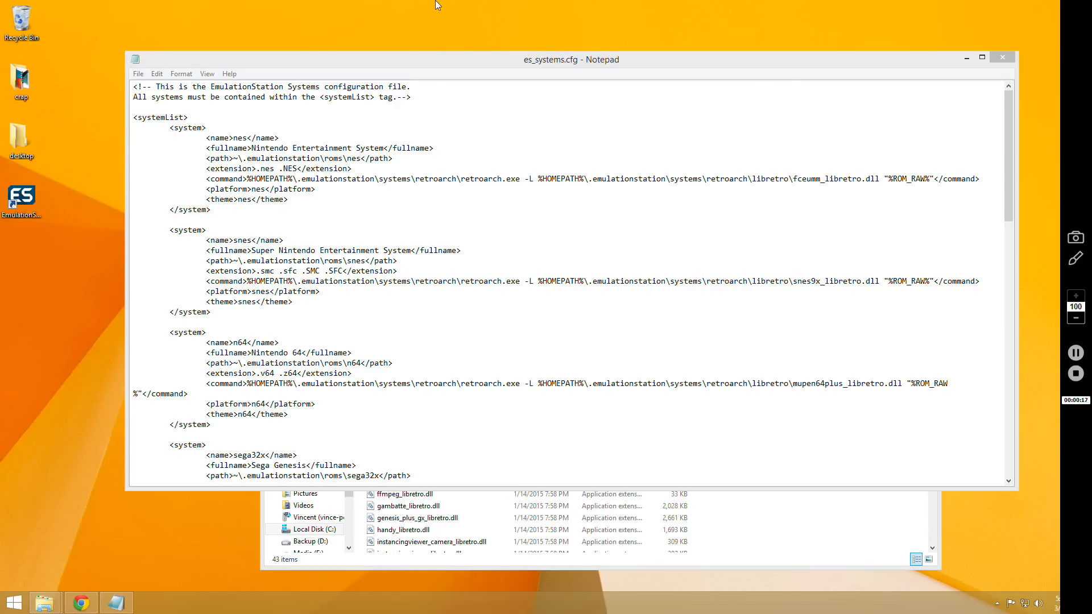
mouse_move(435, 5)
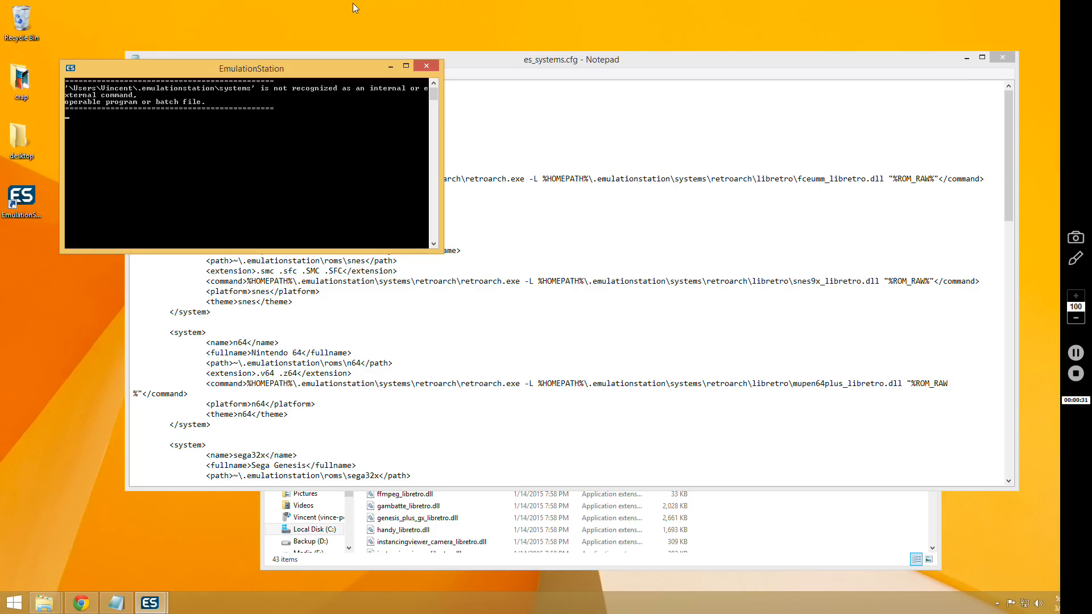
- Drag the EmulationStation error console down beside the NES command in es_systems.cfg
left_click_drag(251, 68, 782, 235)
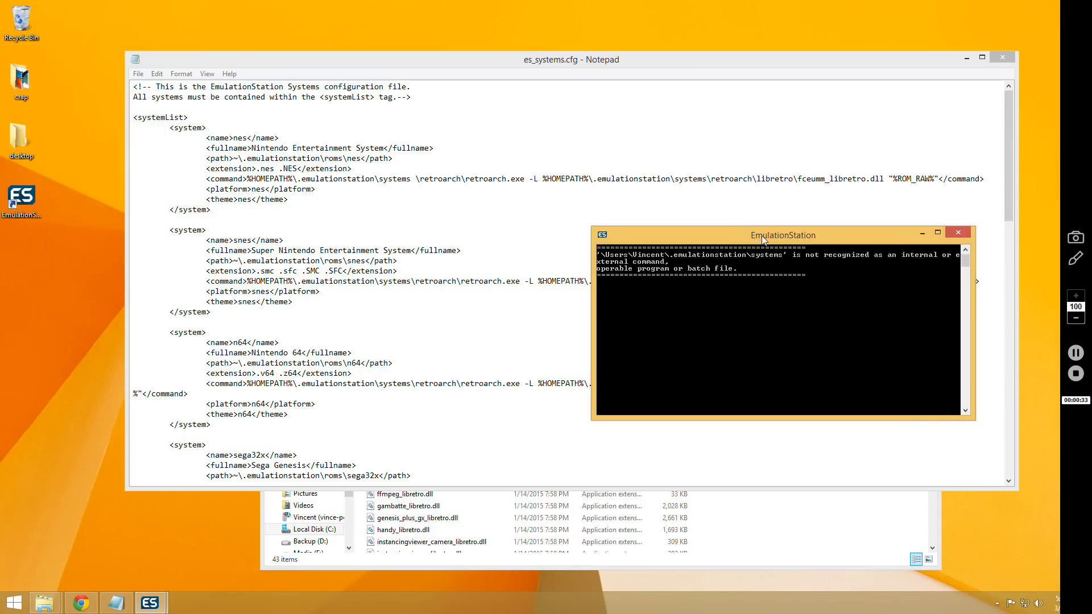
left_click_drag(782, 235, 696, 325)
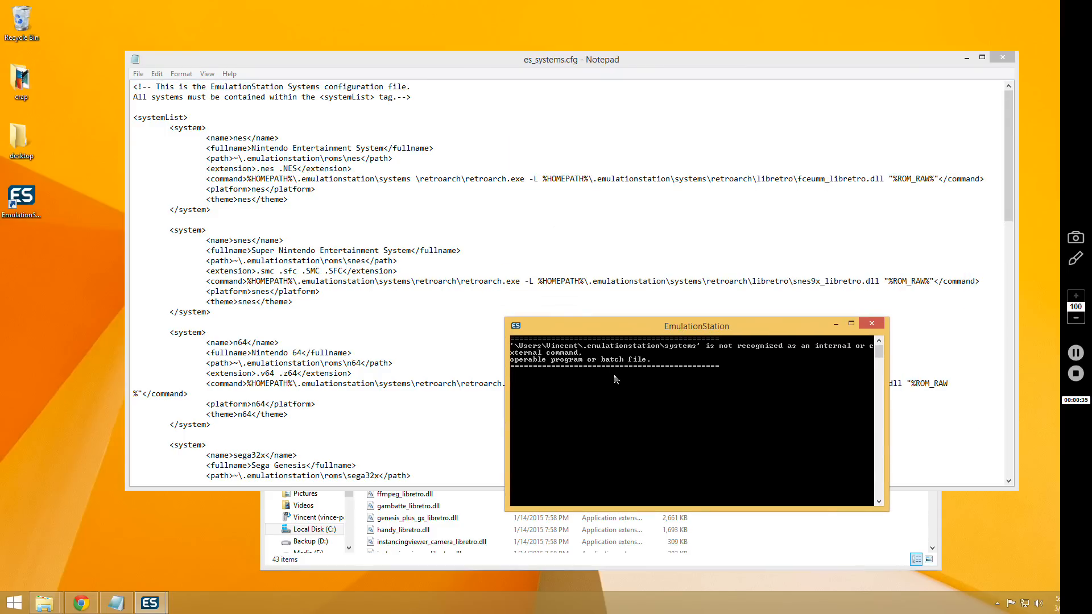
mouse_move(659, 306)
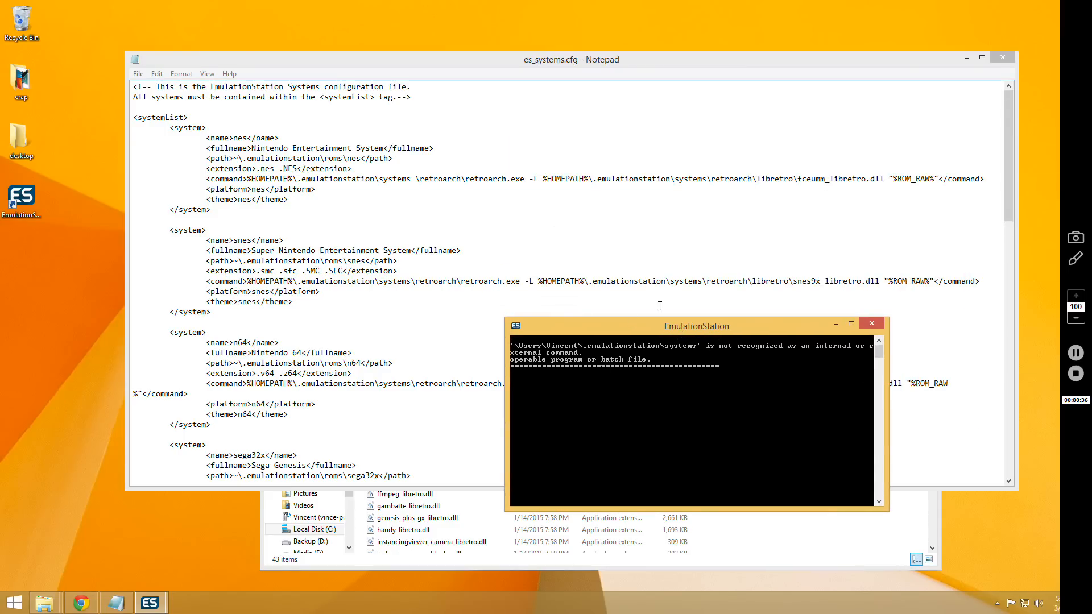
mouse_move(684, 353)
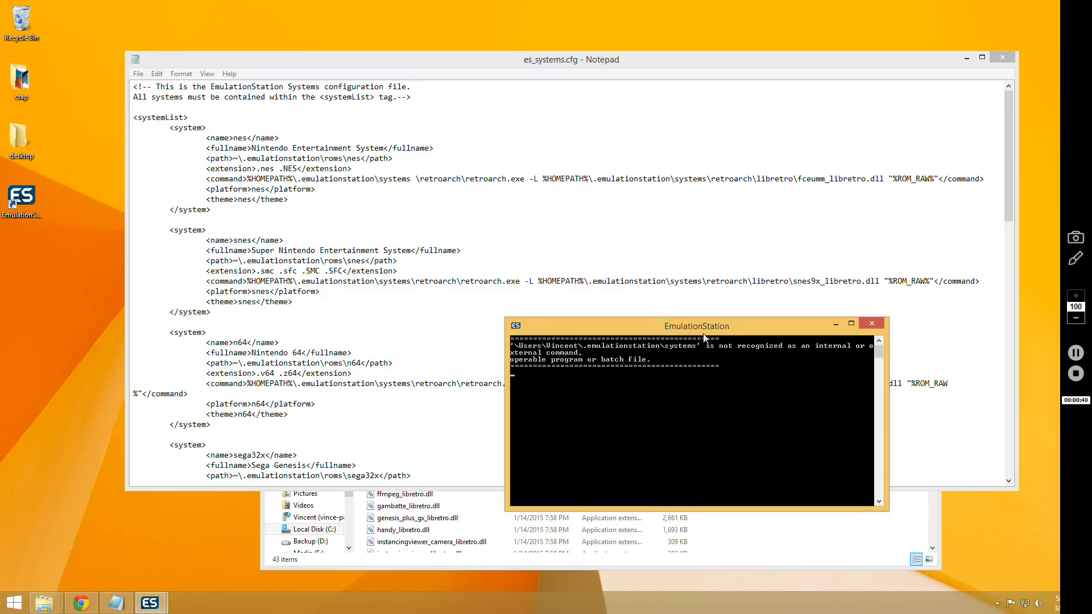
mouse_move(874, 355)
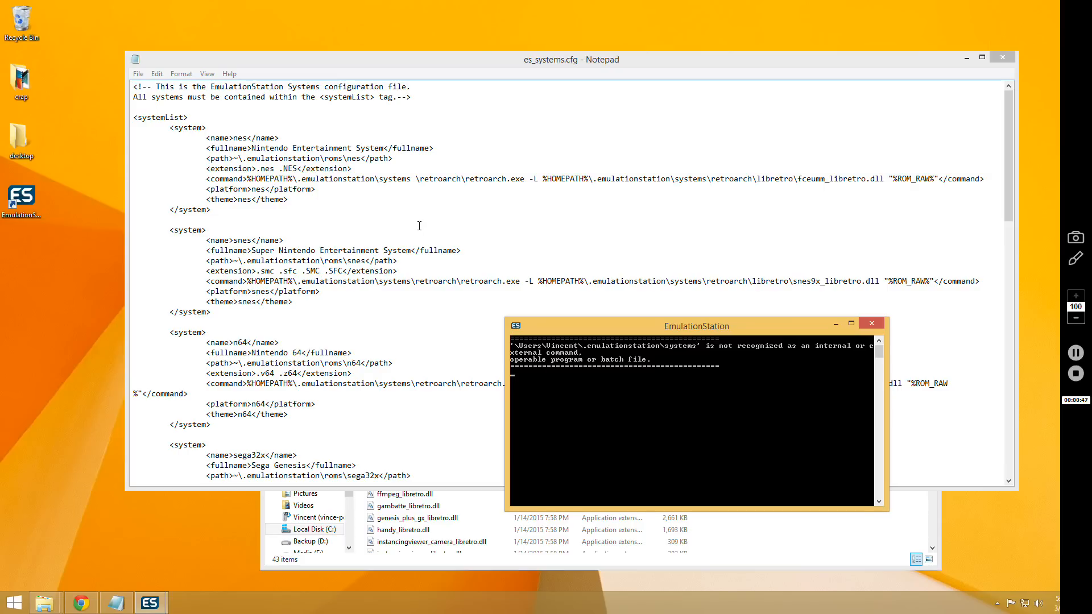
- Select the NES retroarch.exe path and add a quotation mark before "\retroarch.exe"
double_click(395, 177)
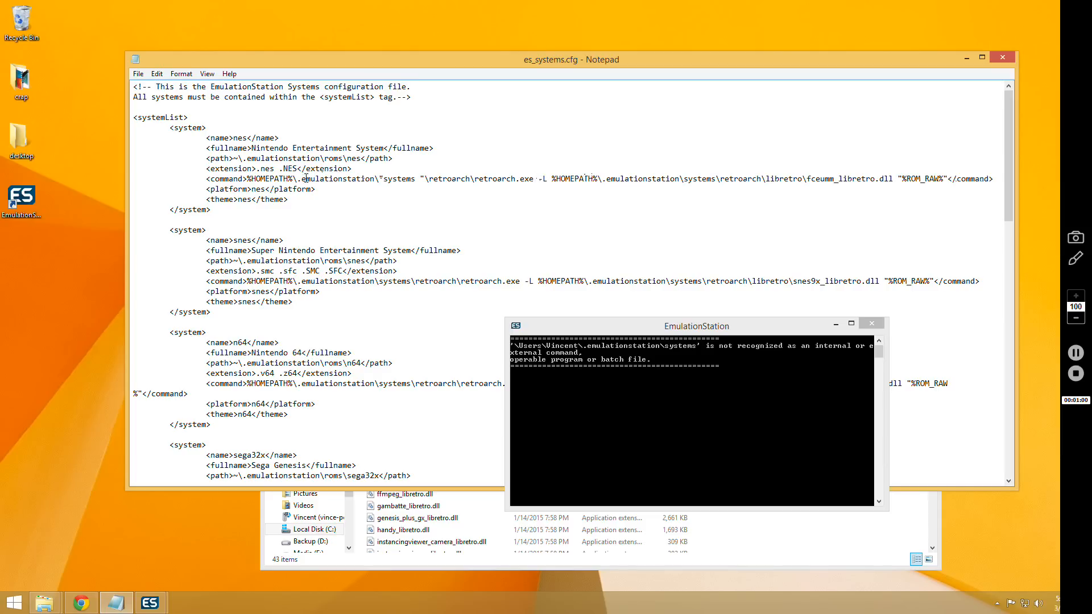
left_click_drag(249, 178, 534, 178)
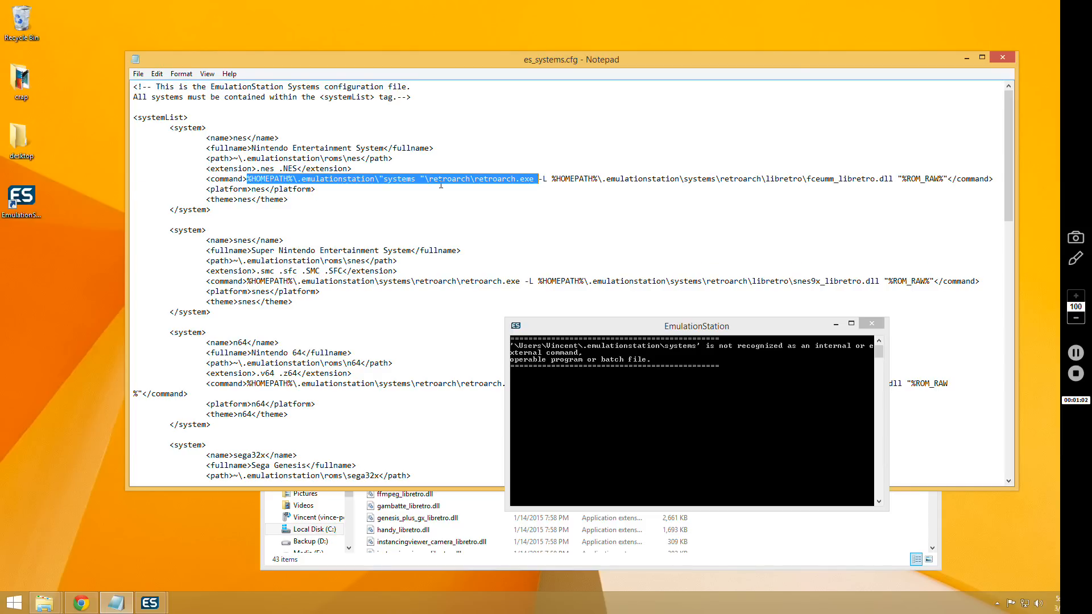
double_click(398, 178)
type("\"")
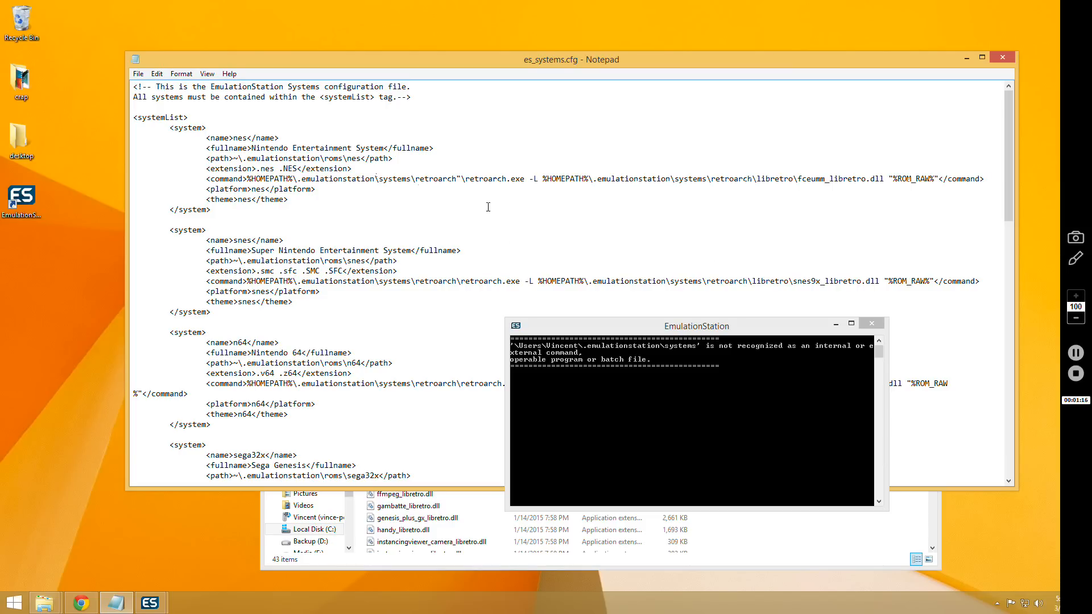
mouse_move(704, 354)
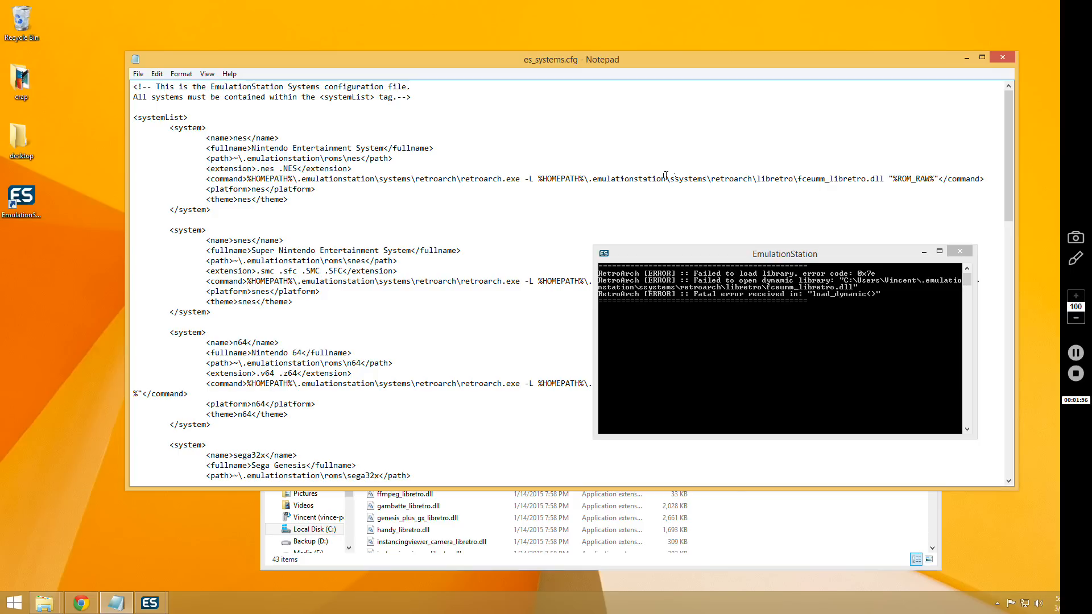
double_click(686, 178)
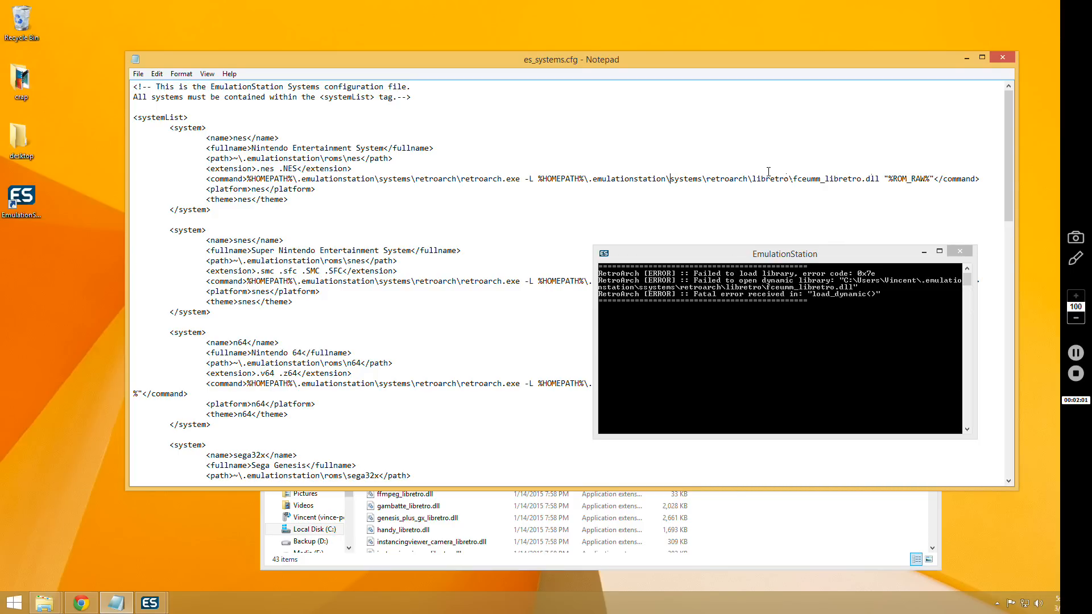
double_click(831, 177)
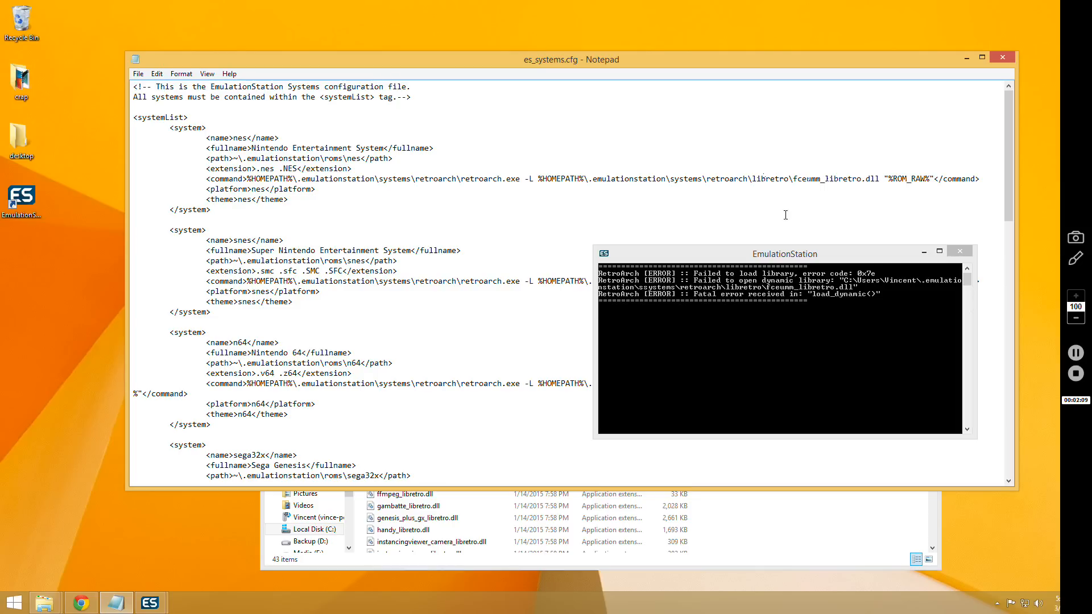
mouse_move(831, 190)
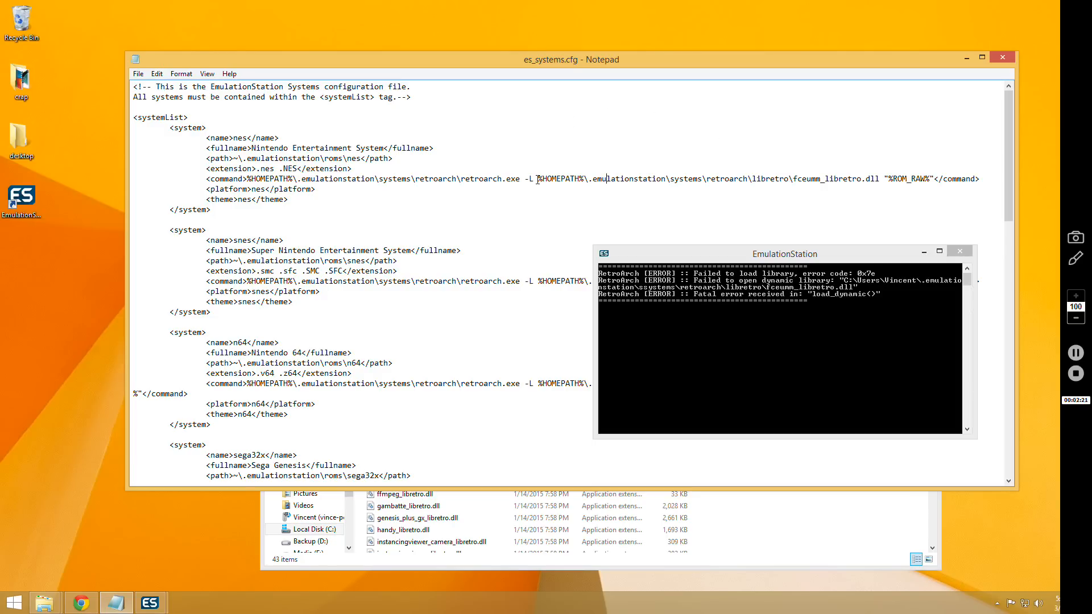
mouse_move(715, 141)
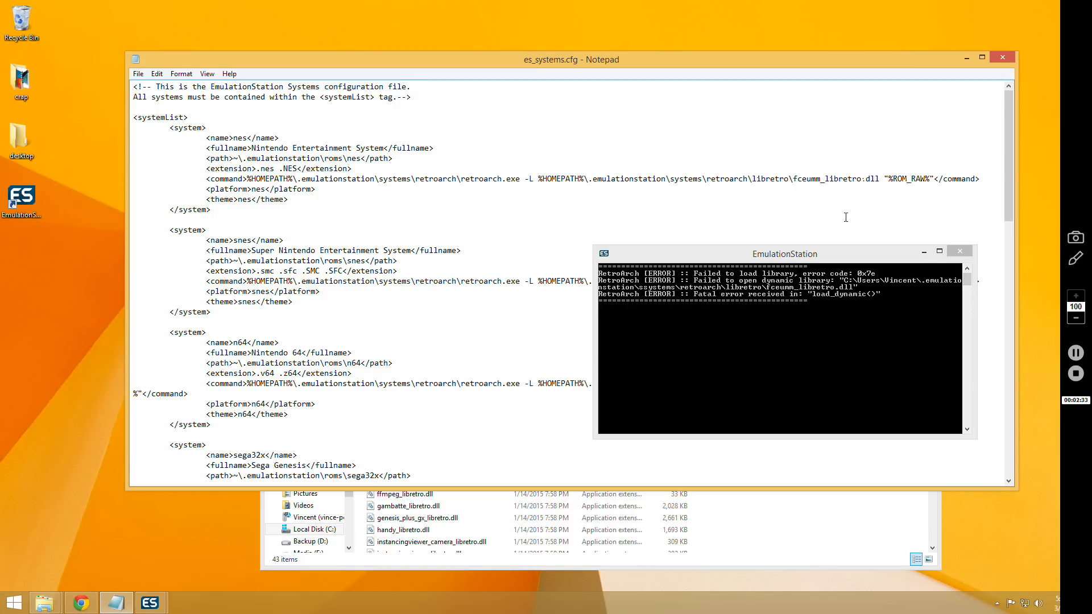
mouse_move(815, 240)
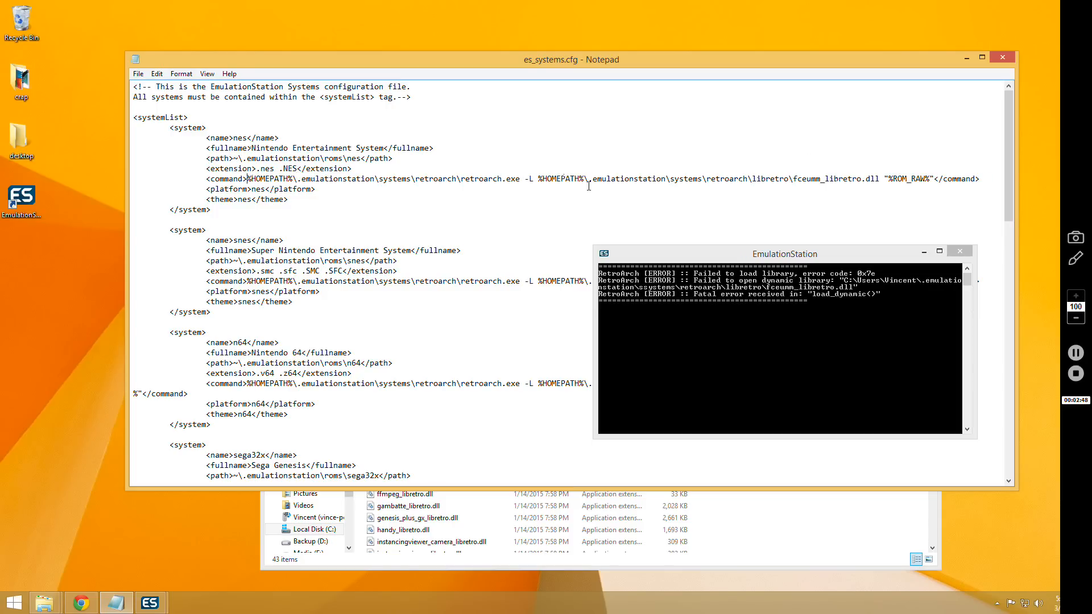
left_click_drag(536, 178, 881, 177)
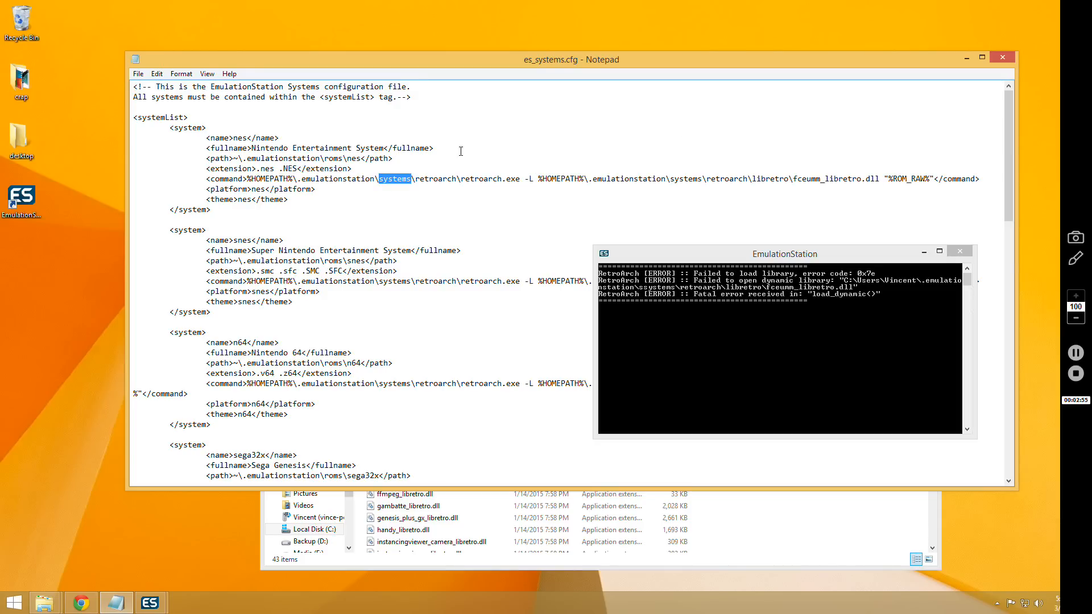
left_click_drag(536, 178, 879, 178)
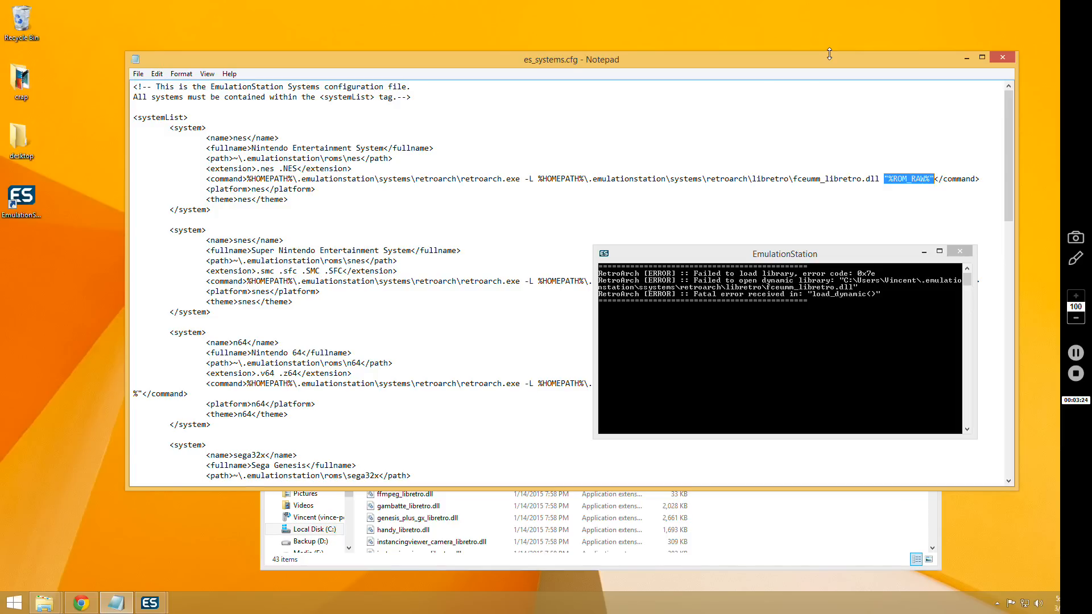
mouse_move(997, 238)
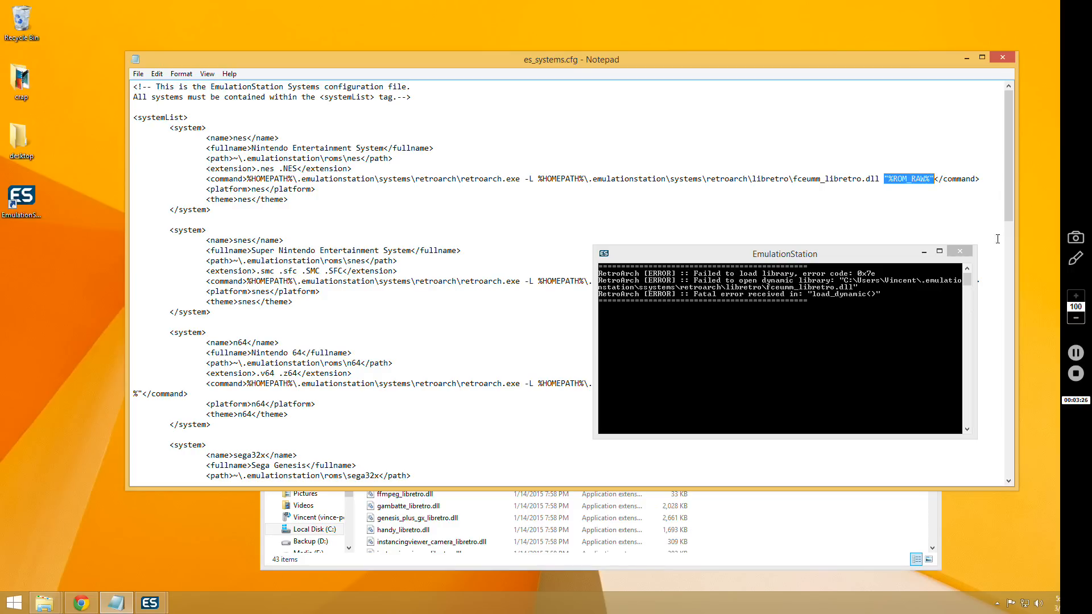